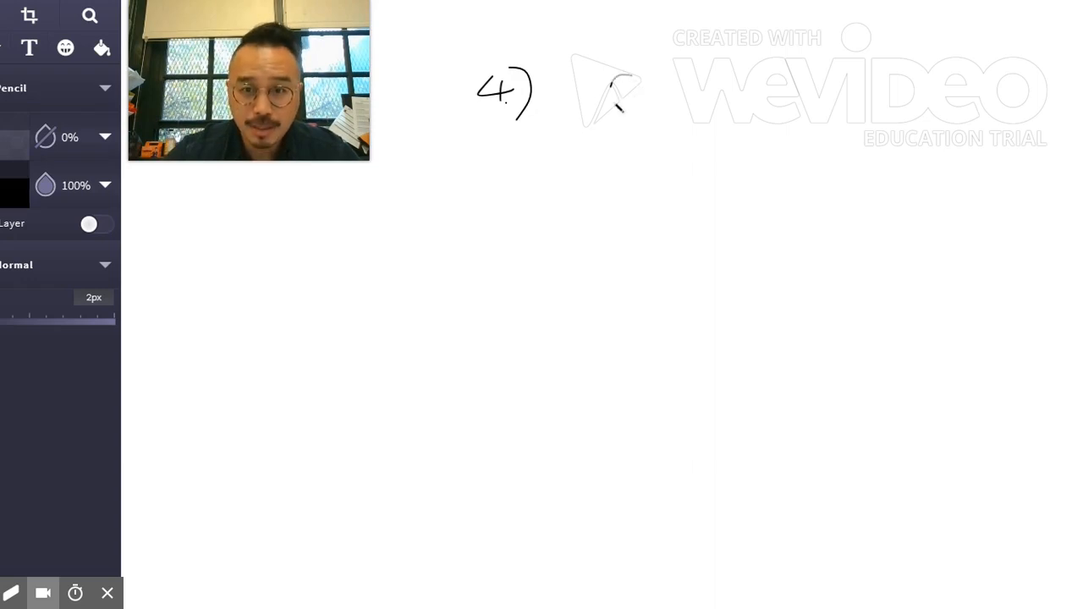
- Handwrite 6 − 6 ÷ 3 for problem 4, bracket 6 ÷ 3, and begin the next line
{"action": "left_click_drag", "start_coordinate": [618, 89], "coordinate": [728, 93]}
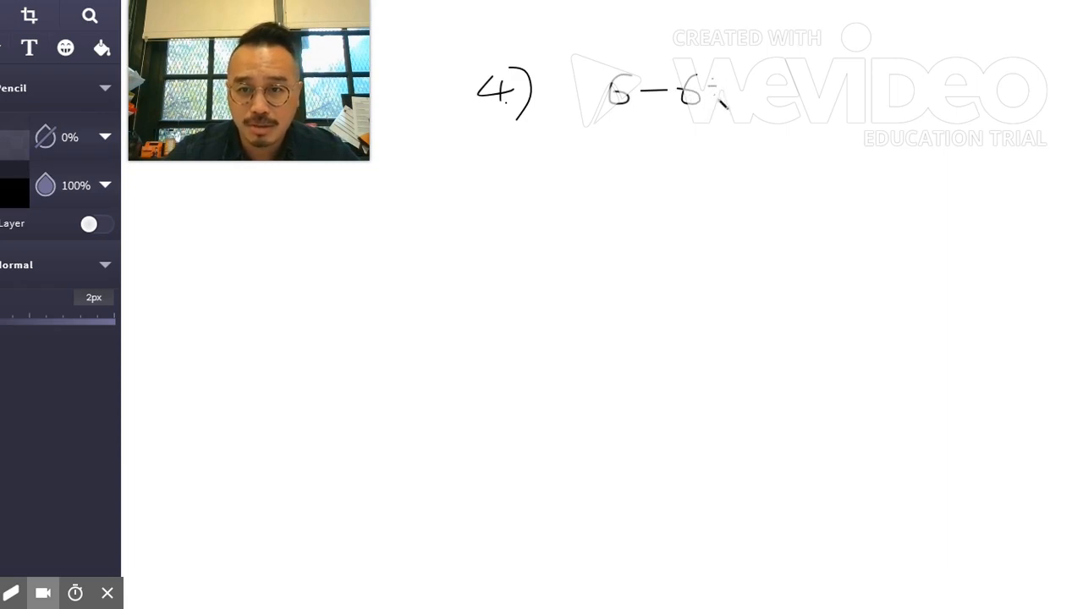
{"action": "left_click_drag", "start_coordinate": [719, 102], "coordinate": [741, 80]}
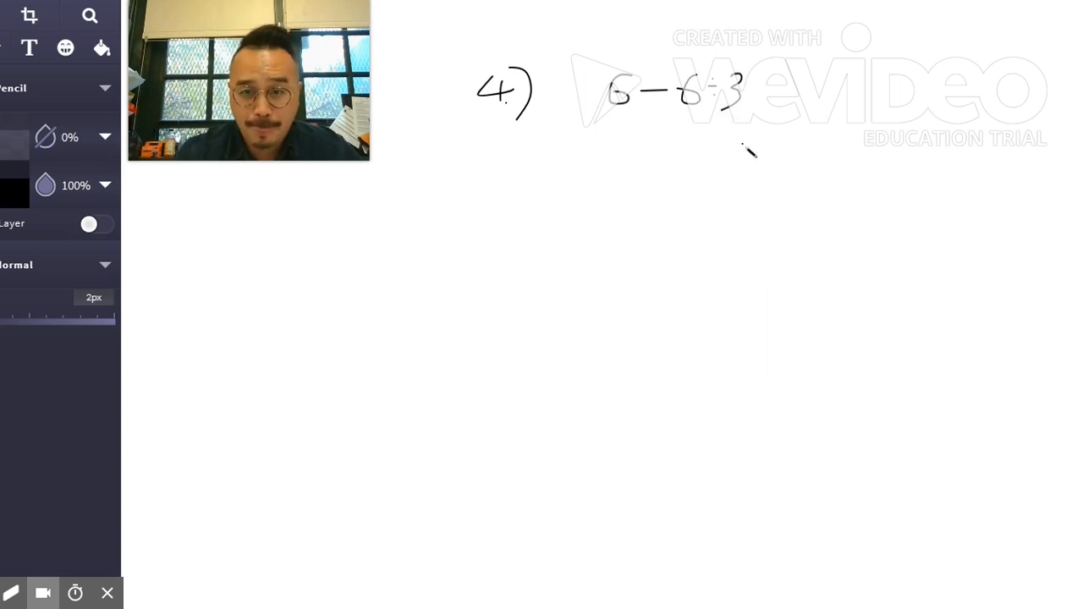
{"action": "left_click_drag", "start_coordinate": [682, 115], "coordinate": [724, 169]}
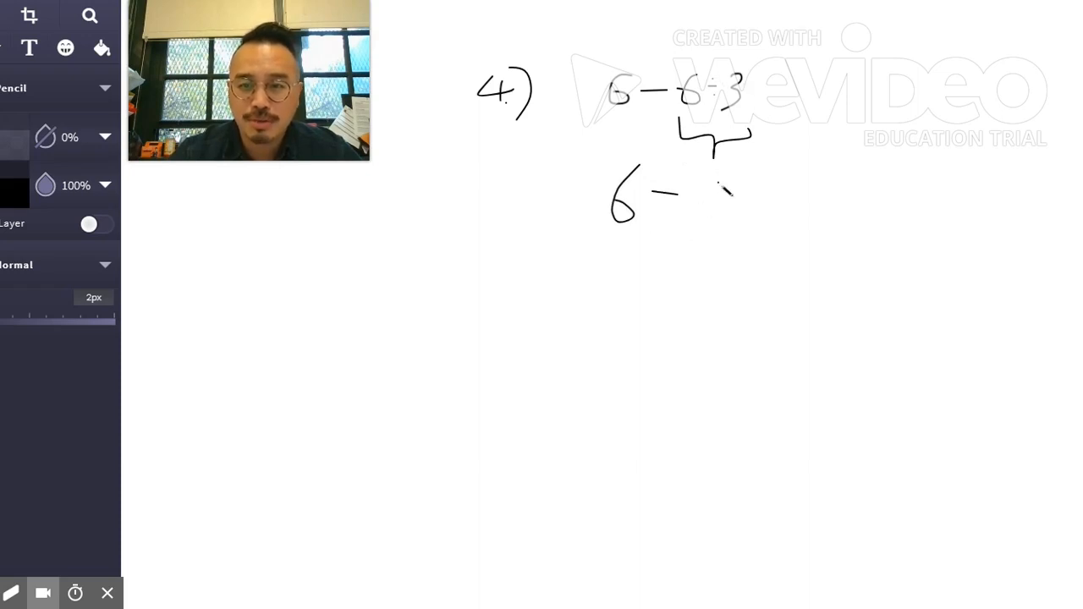
{"action": "left_click_drag", "start_coordinate": [669, 191], "coordinate": [766, 190]}
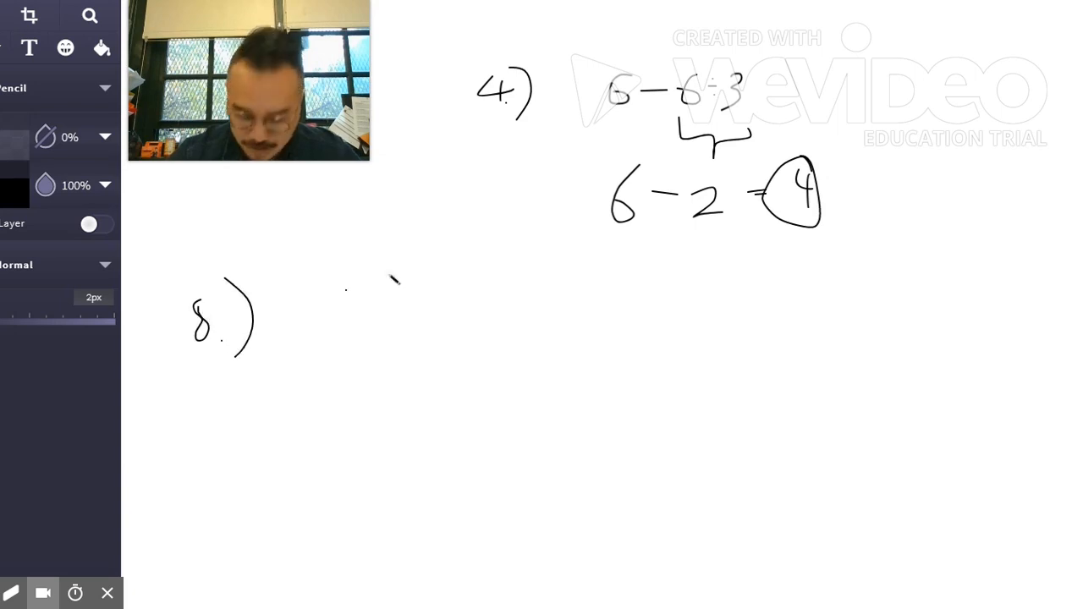
- Write problem 8's opening bracket, 2, plus sign and parenthesis
{"action": "left_click_drag", "start_coordinate": [312, 288], "coordinate": [315, 339]}
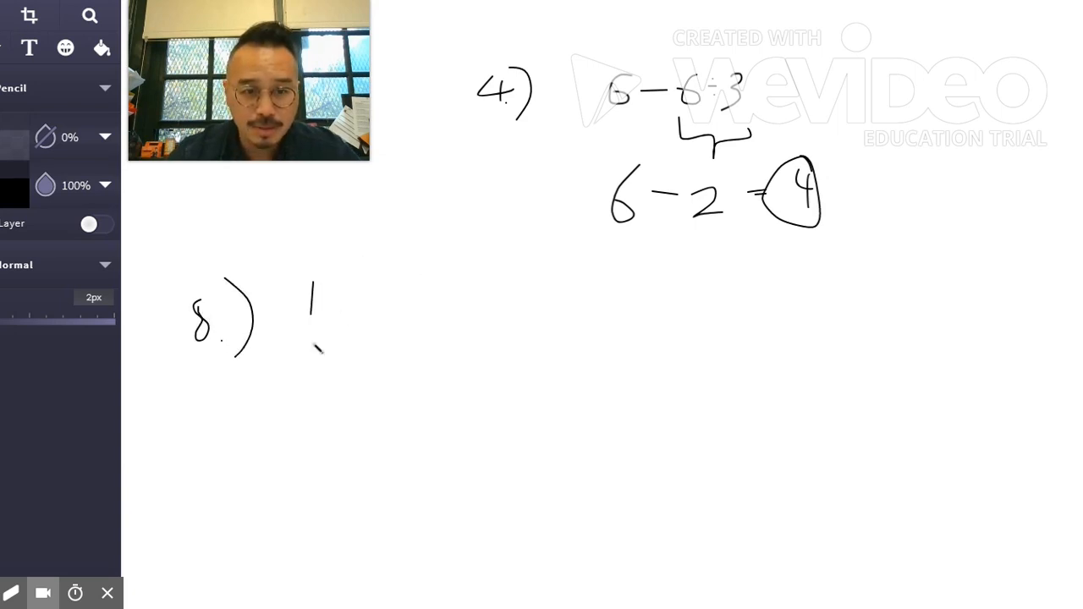
{"action": "left_click_drag", "start_coordinate": [305, 279], "coordinate": [360, 351]}
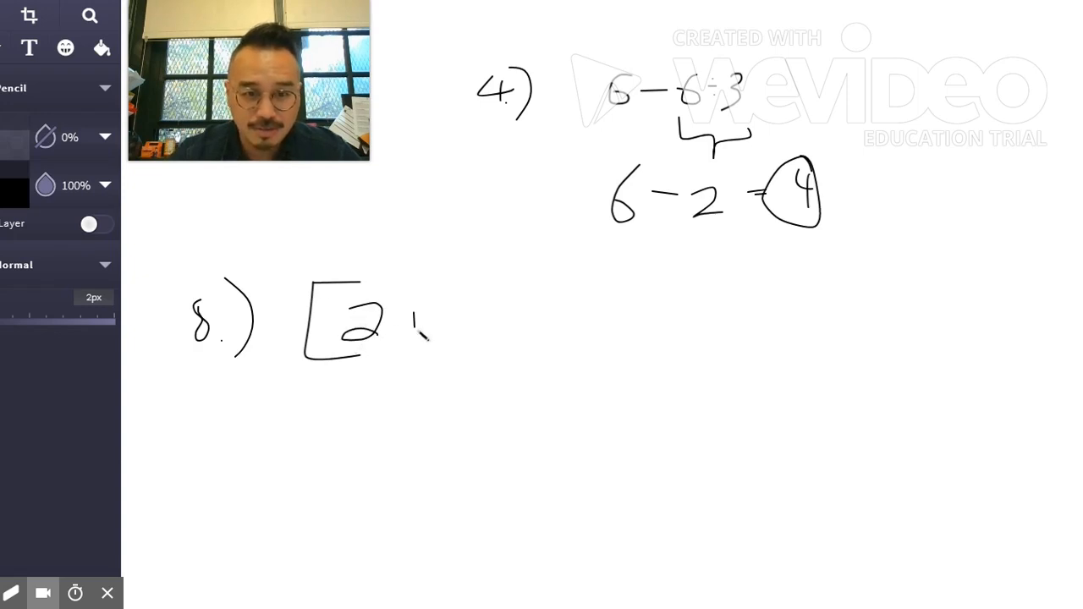
{"action": "left_click_drag", "start_coordinate": [411, 317], "coordinate": [474, 339]}
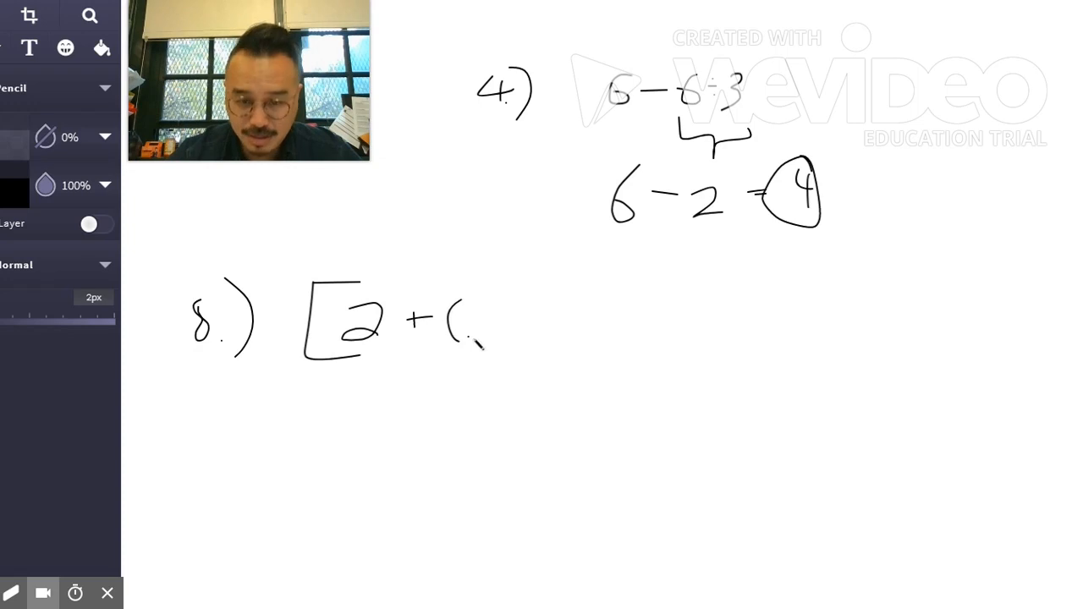
- Write 6 · 8, then close the brackets and subtract 1
{"action": "left_click_drag", "start_coordinate": [461, 313], "coordinate": [474, 330]}
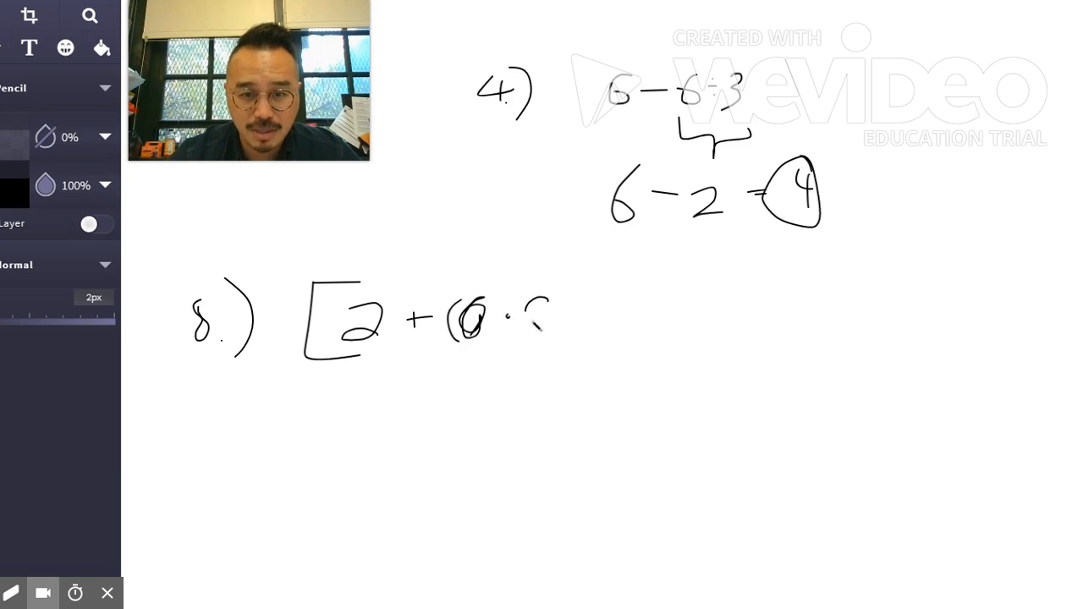
{"action": "left_click_drag", "start_coordinate": [533, 305], "coordinate": [529, 334]}
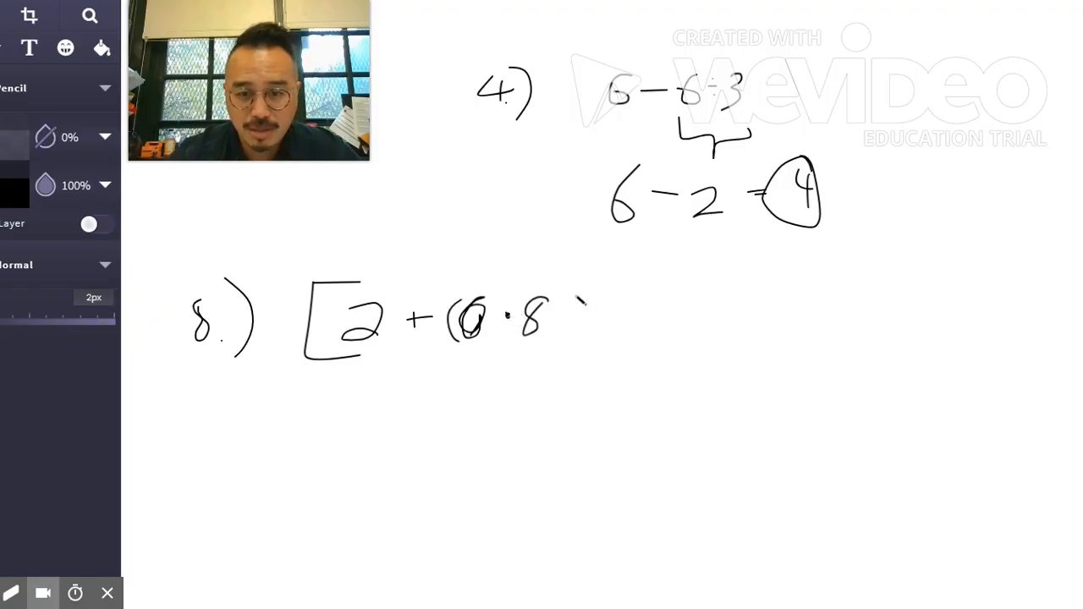
{"action": "left_click_drag", "start_coordinate": [584, 297], "coordinate": [597, 339]}
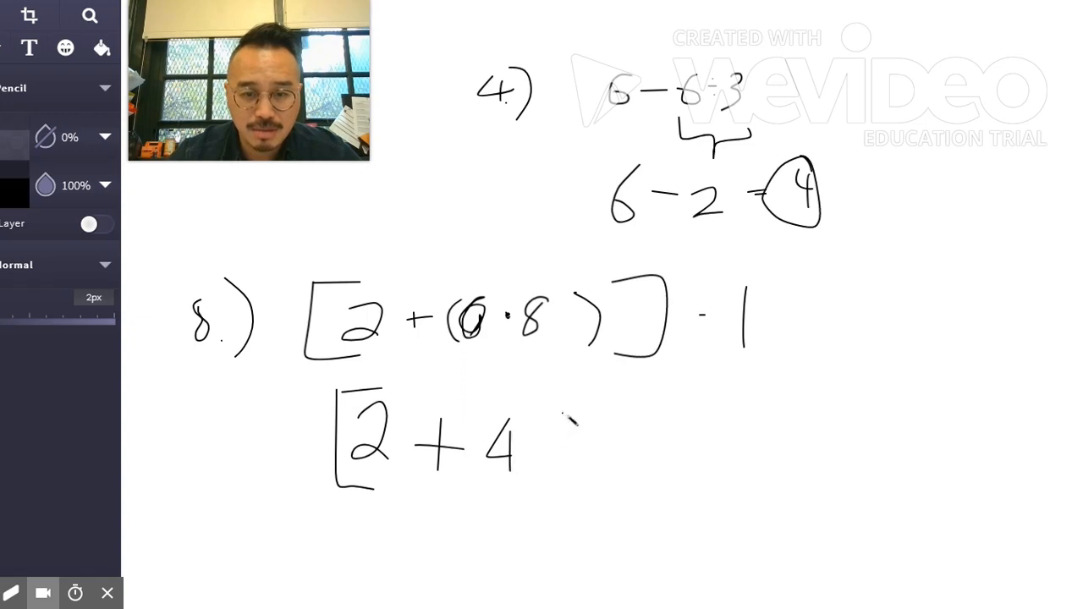
- Write [2 + 48] − 1, then 50 − 1, then 49, and check the answer
{"action": "left_click_drag", "start_coordinate": [524, 431], "coordinate": [610, 474]}
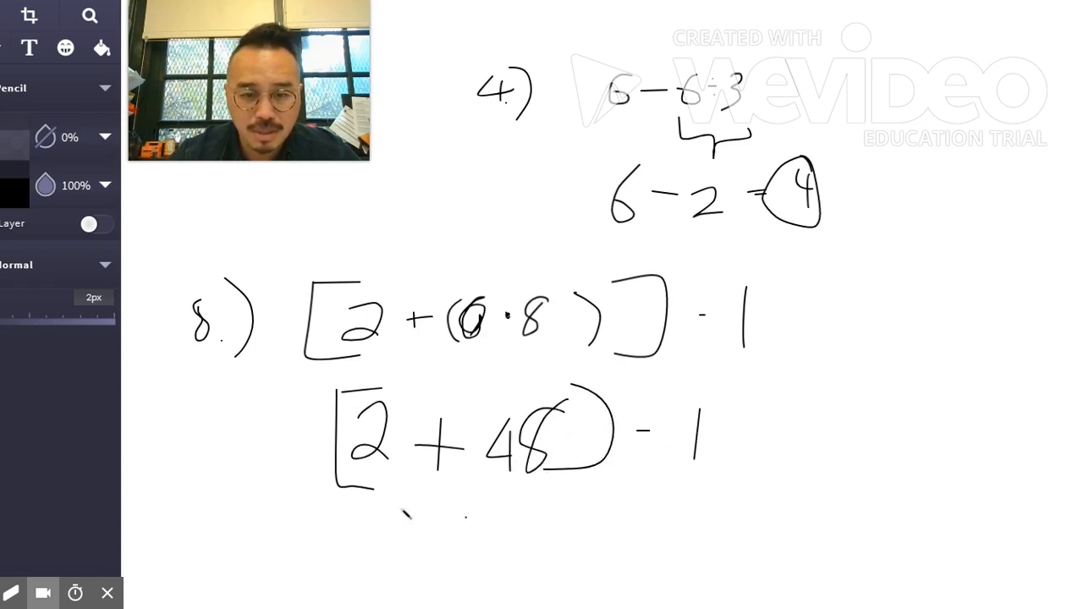
{"action": "left_click_drag", "start_coordinate": [563, 508], "coordinate": [643, 541]}
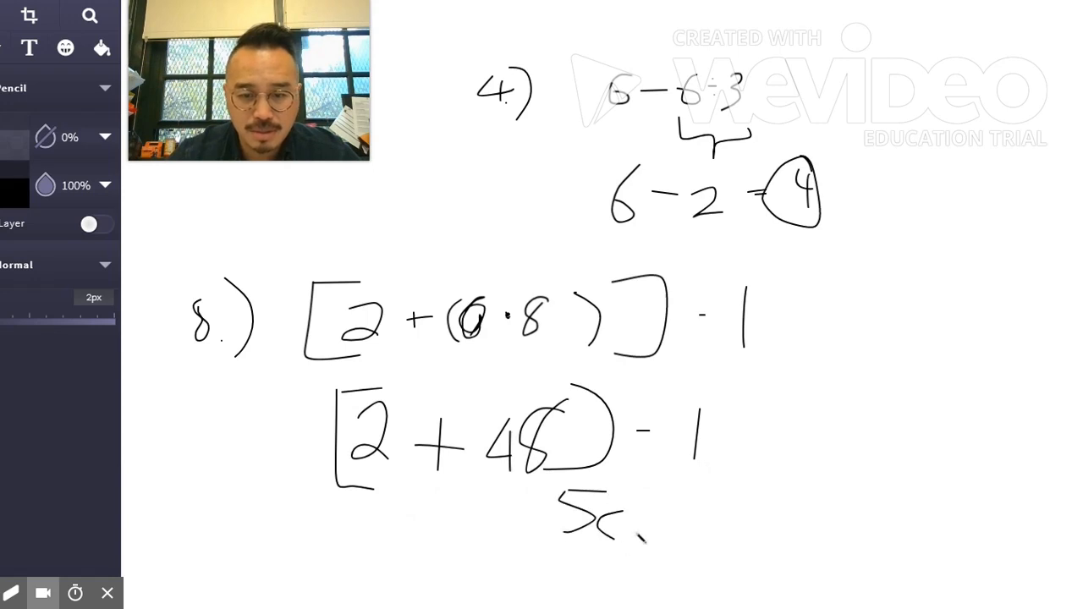
{"action": "left_click_drag", "start_coordinate": [576, 525], "coordinate": [686, 517]}
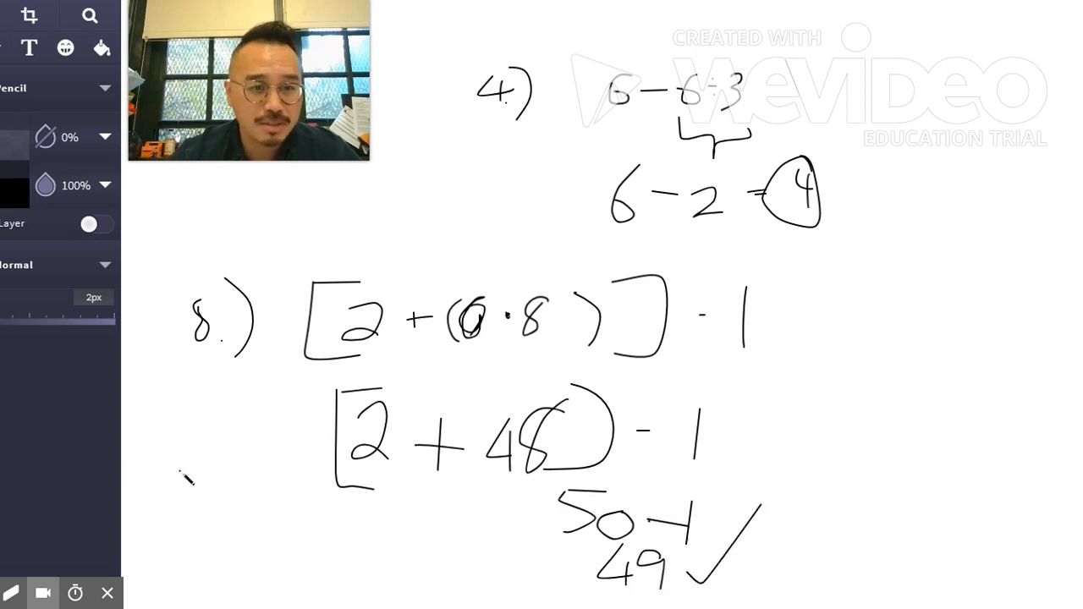
{"action": "mouse_move", "coordinate": [43, 593]}
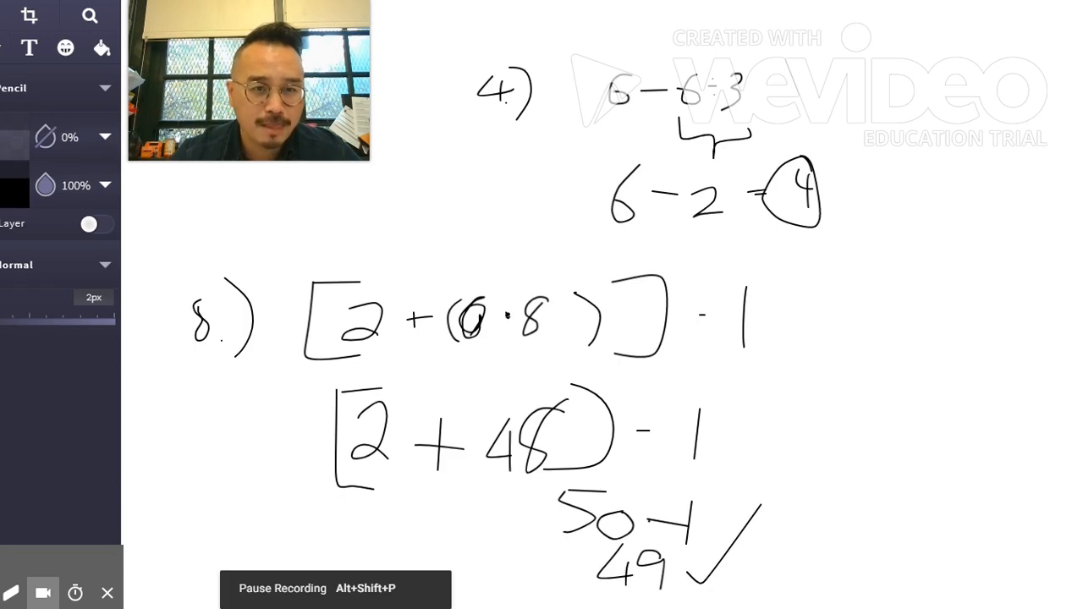